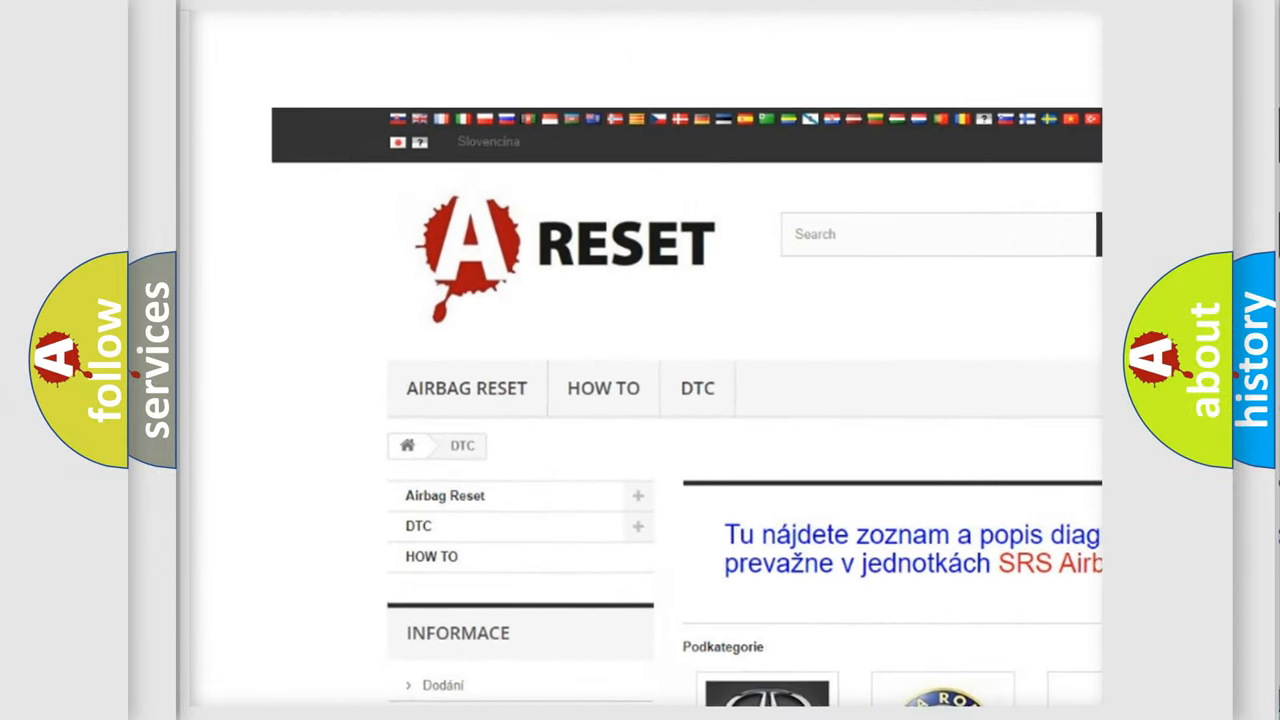
scroll("down", 3)
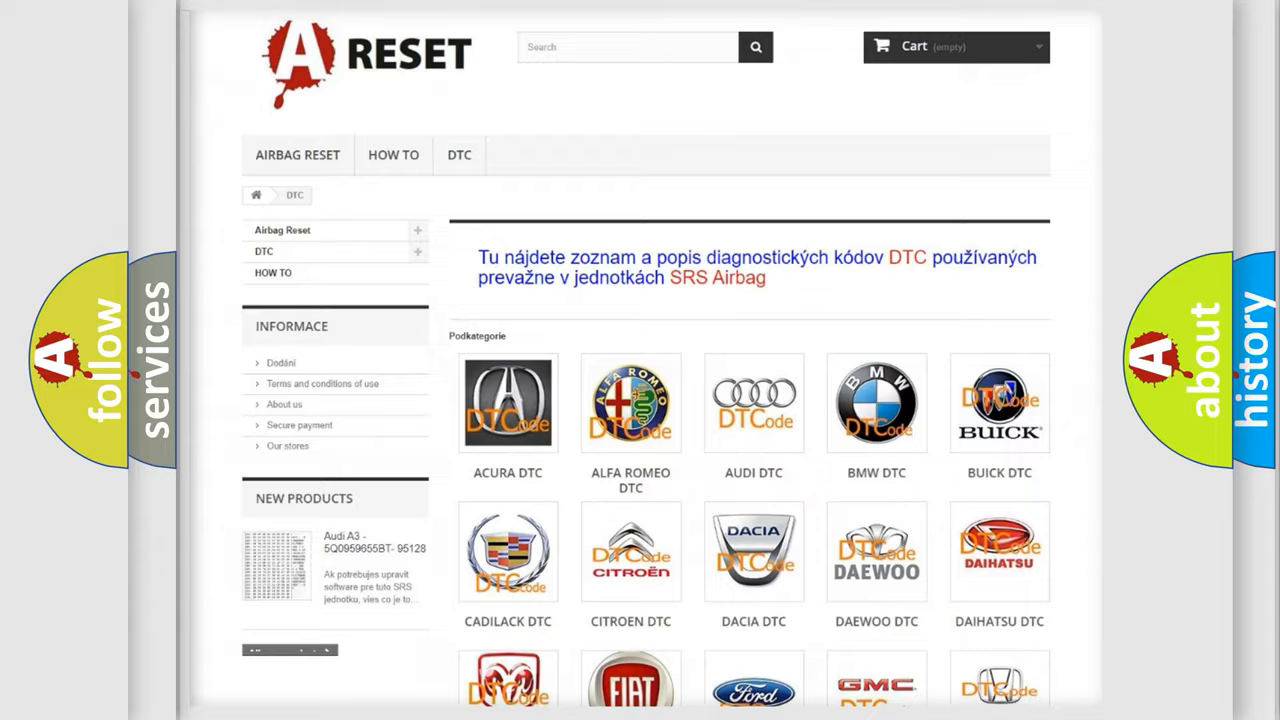
scroll("down", 3)
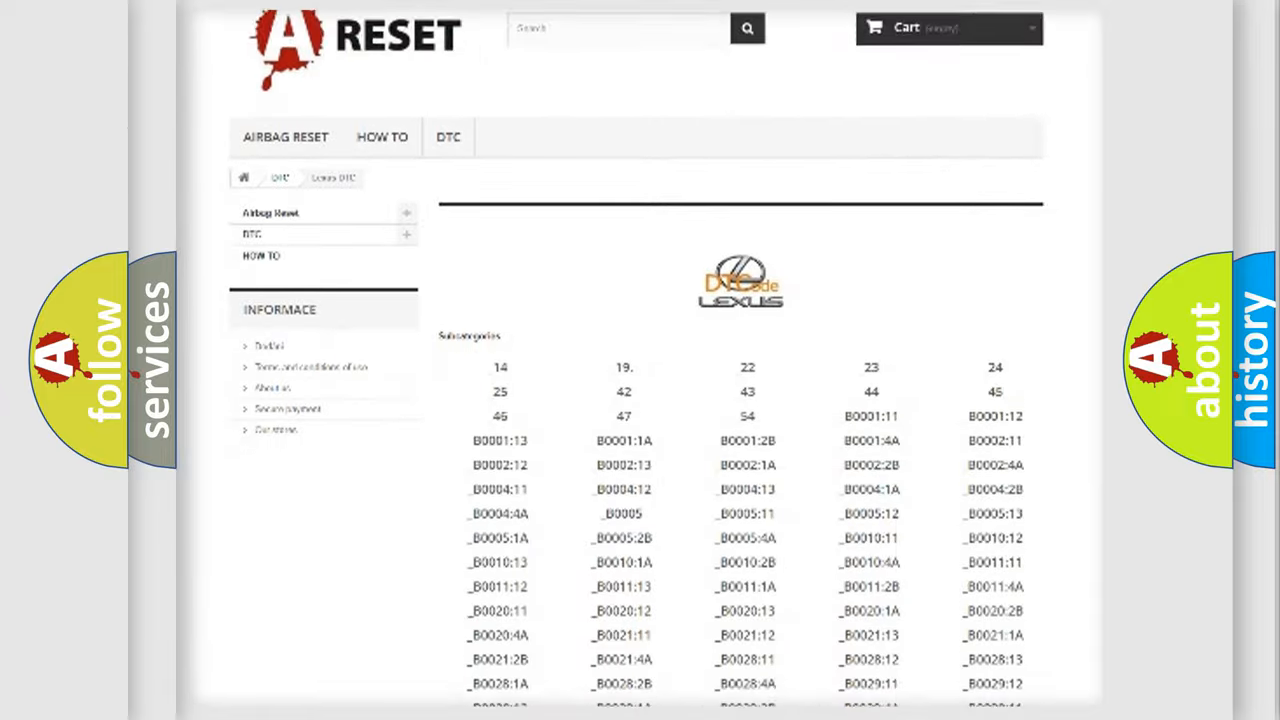
scroll("down", 3)
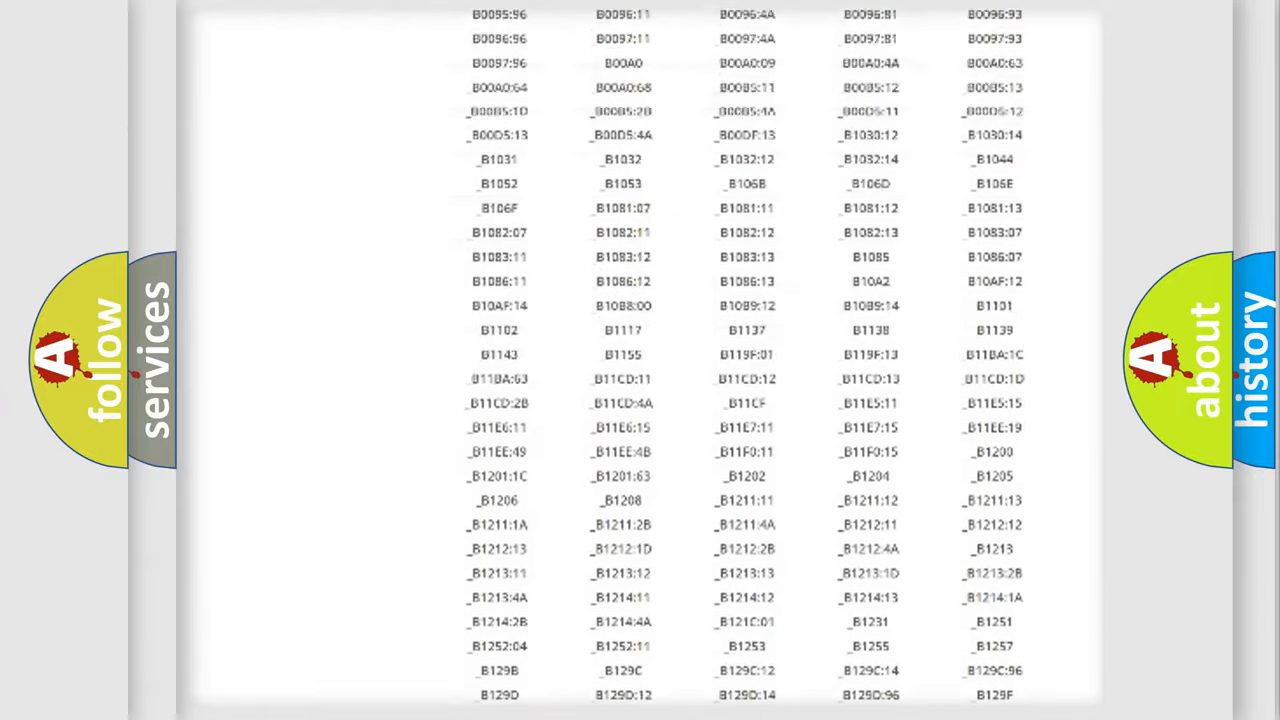
scroll("up", 3)
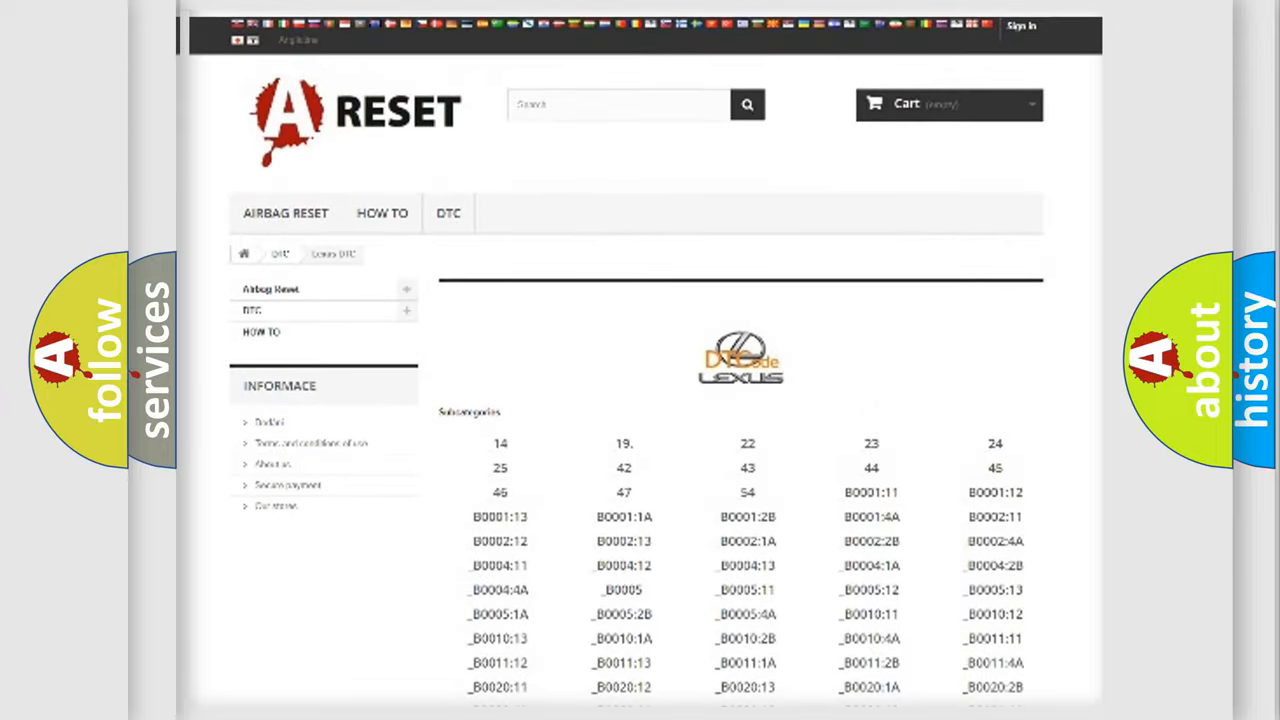